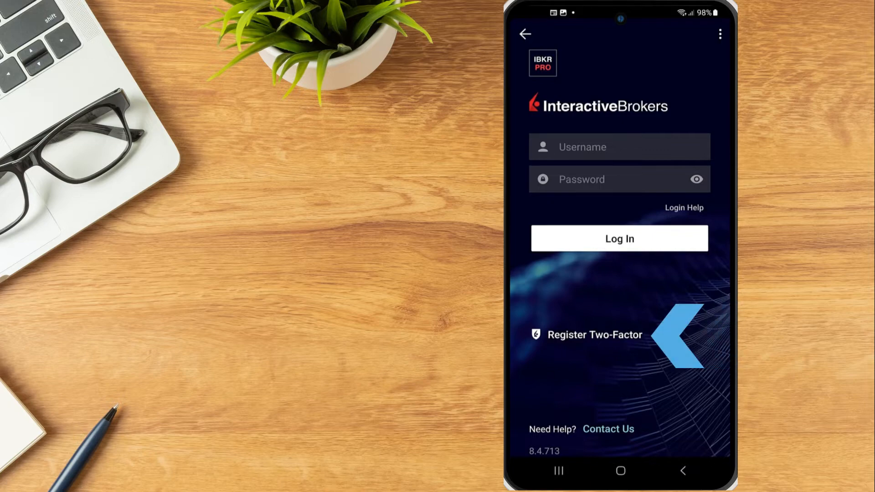
Start two-factor registration, preview the Session ID option, and return to the Add User choices
{"action": "left_click", "coordinate": [587, 334]}
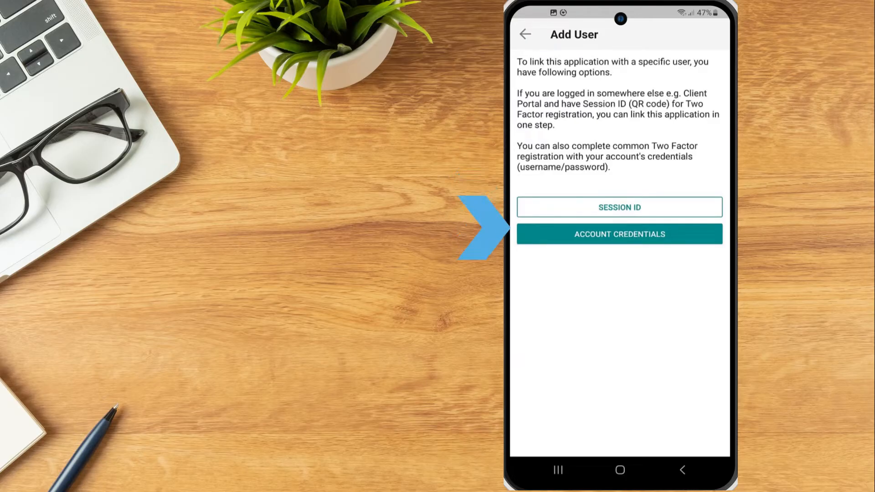
{"action": "left_click", "coordinate": [619, 207]}
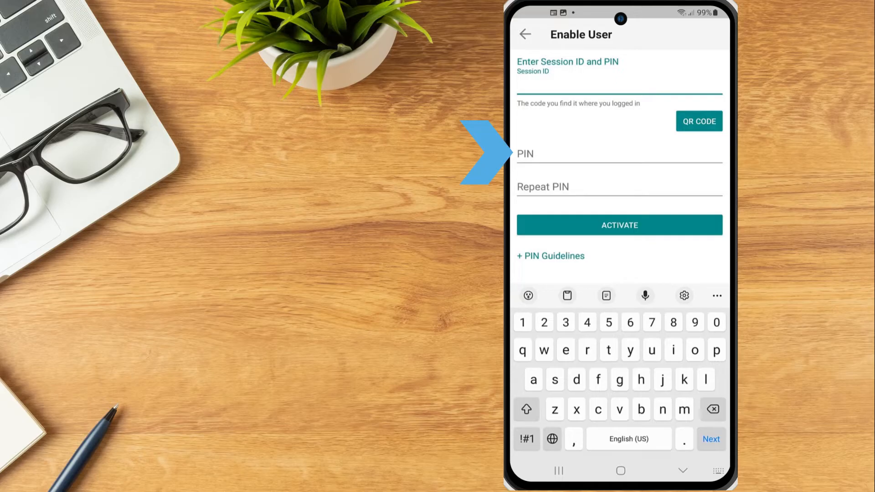
{"action": "left_click", "coordinate": [525, 34]}
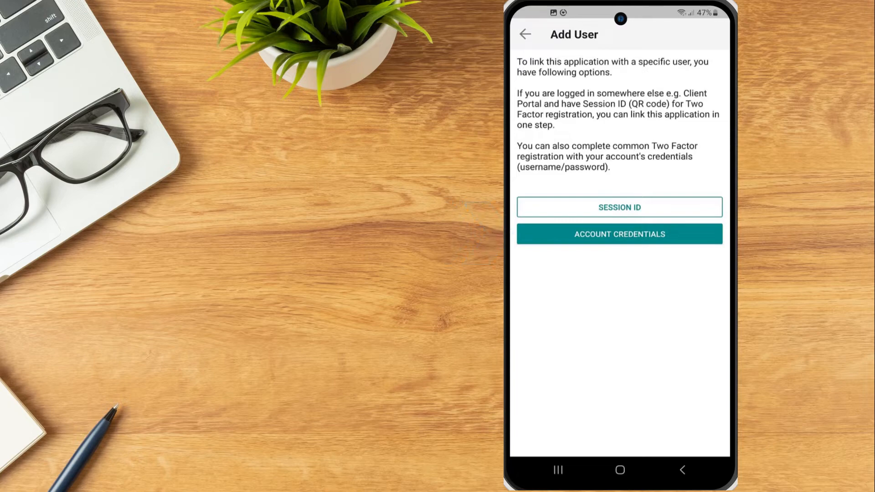
Register with account credentials and request an SMS activation code for the mobile number
{"action": "left_click", "coordinate": [619, 234]}
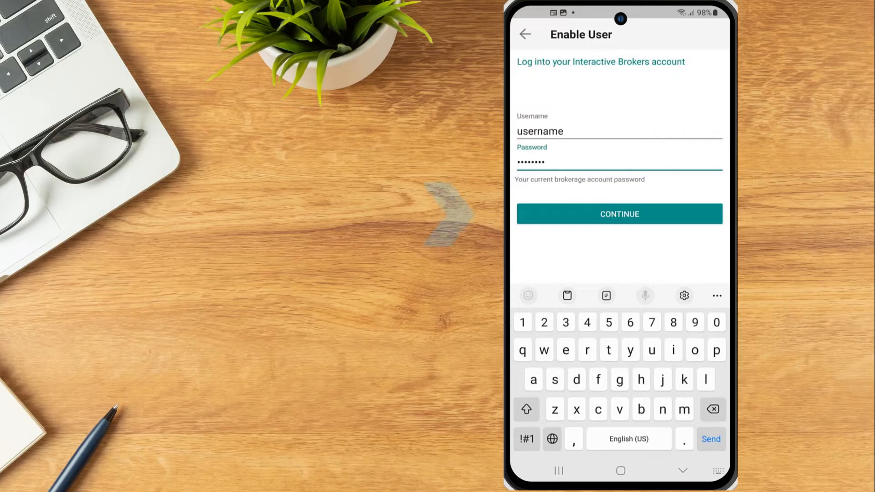
{"action": "left_click", "coordinate": [619, 214]}
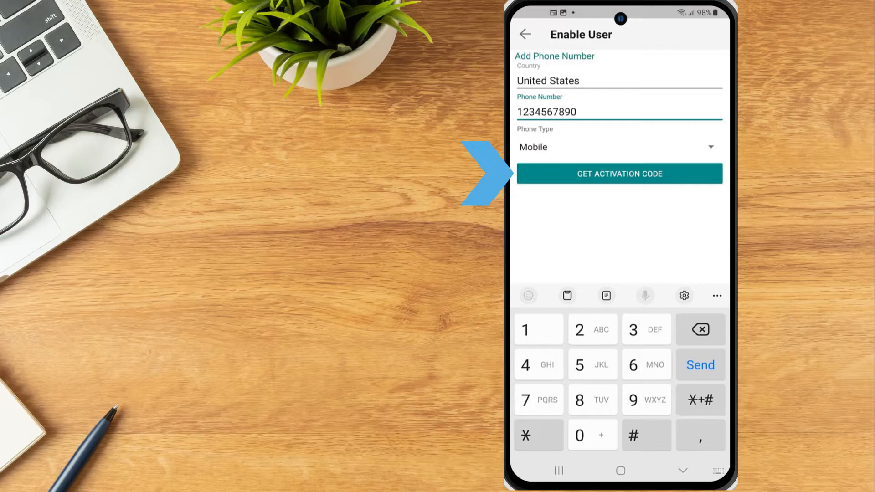
{"action": "left_click", "coordinate": [619, 173]}
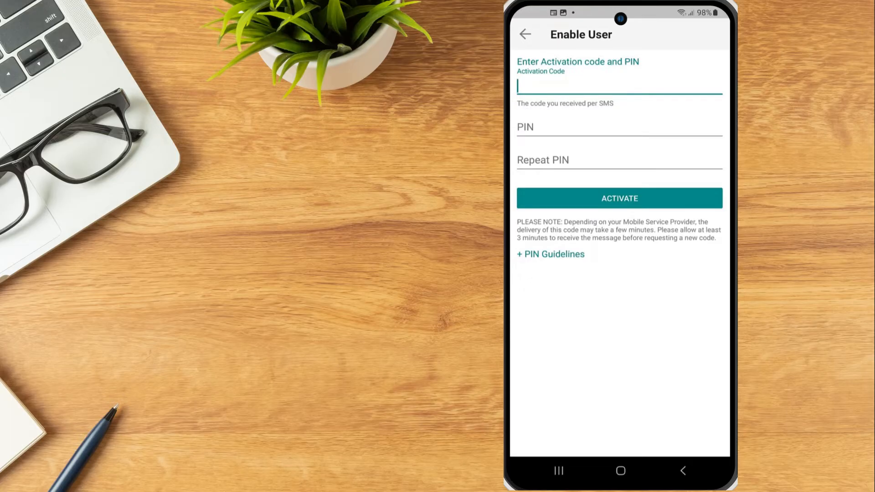
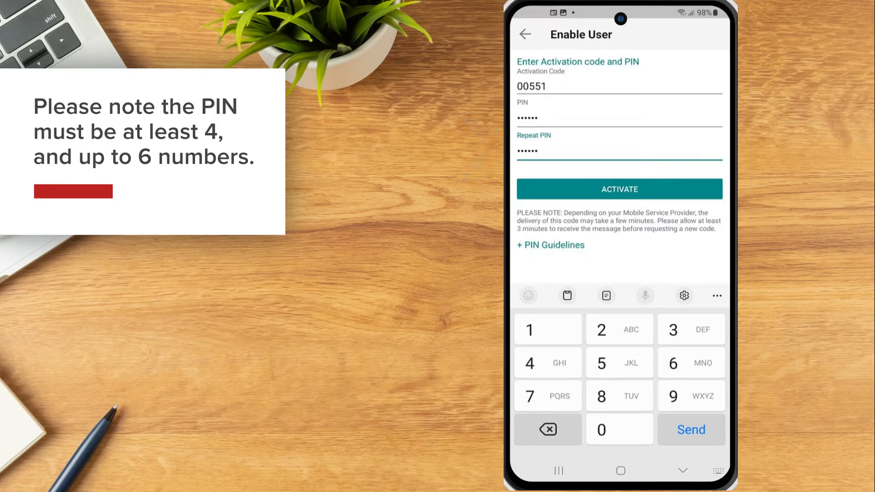
{"action": "left_click", "coordinate": [619, 188]}
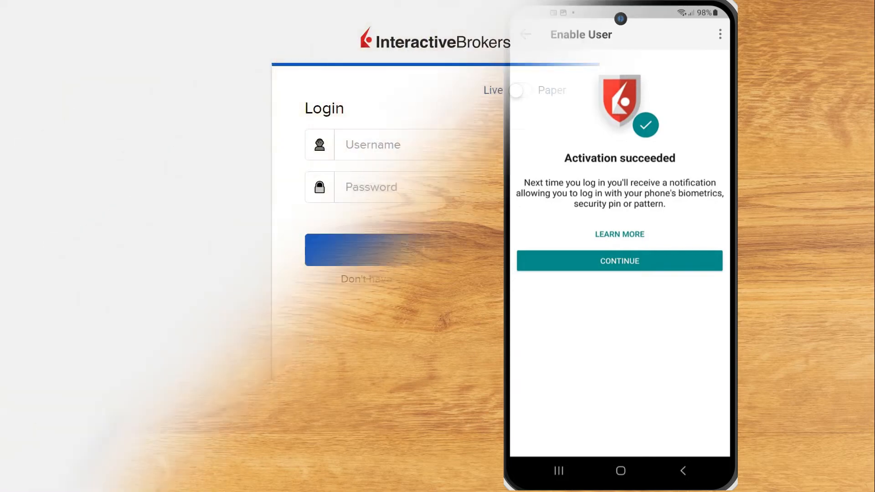
Log in to Client Portal as 'ClientUser' with the account password
{"action": "left_click", "coordinate": [619, 260]}
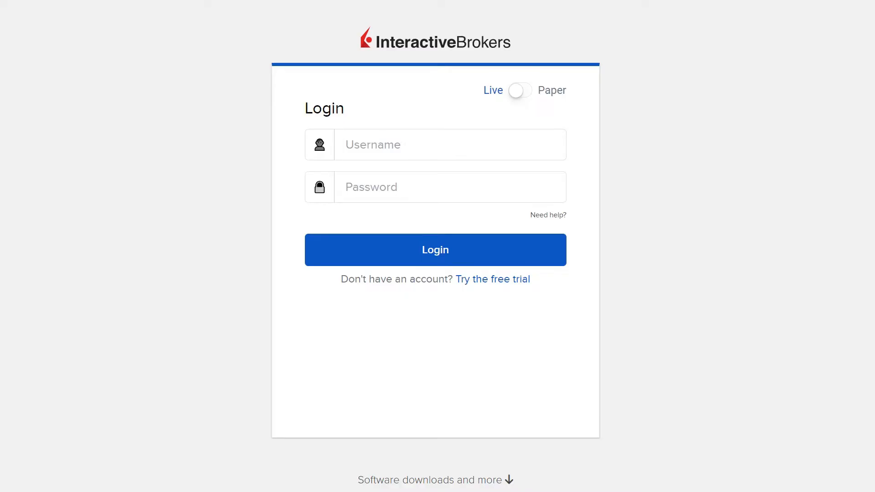
{"action": "type", "text": "ClientUser"}
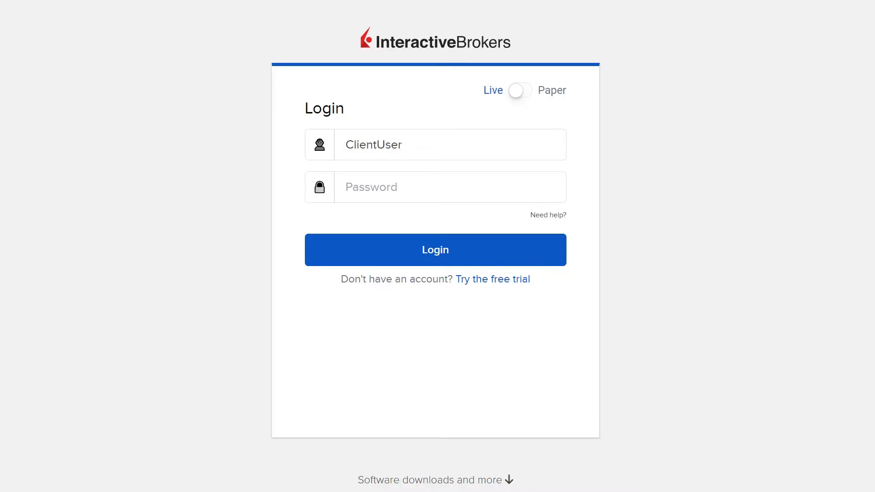
{"action": "type", "text": "password"}
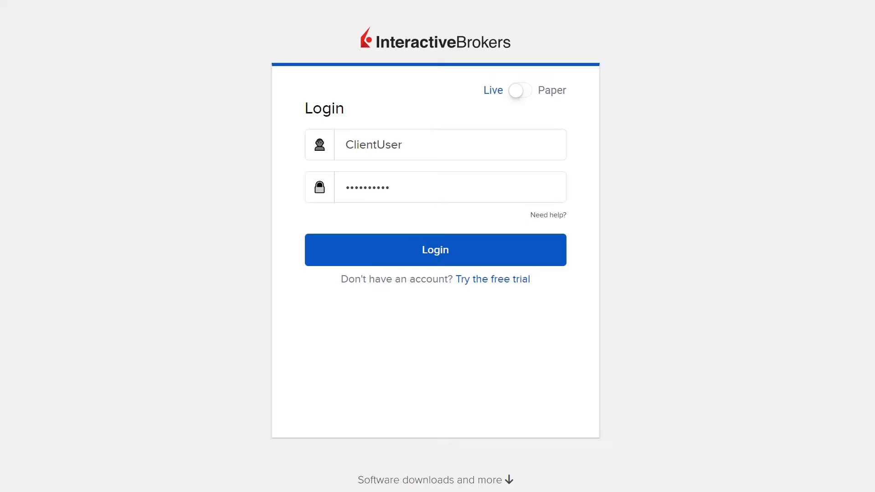
{"action": "left_click", "coordinate": [434, 250]}
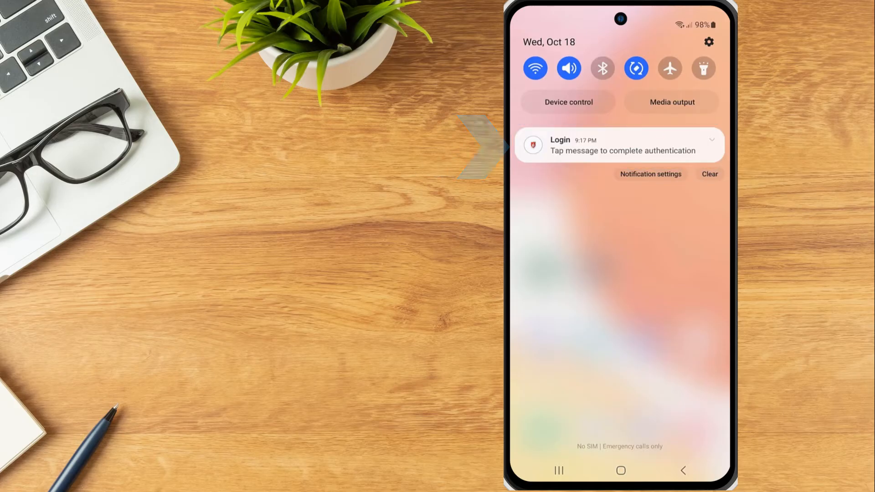
Approve the Client Portal sign-in from the login notification and confirm with the IB Key PIN
{"action": "left_click", "coordinate": [618, 145]}
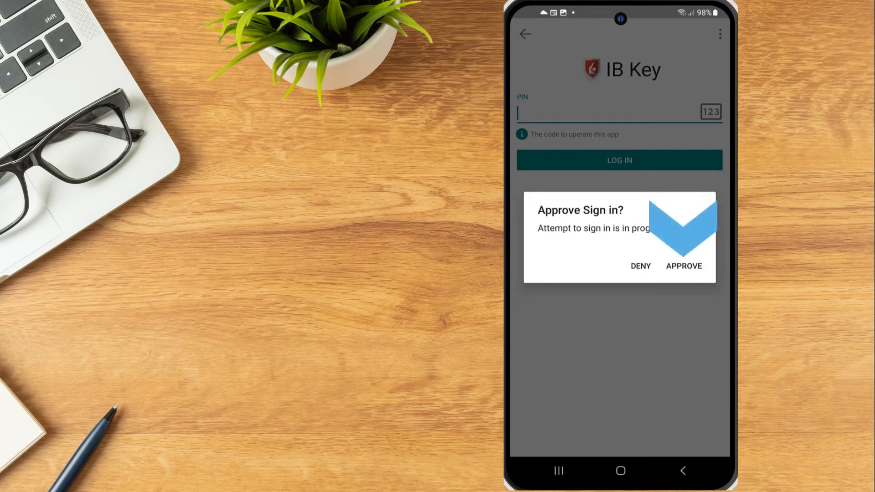
{"action": "left_click", "coordinate": [683, 265]}
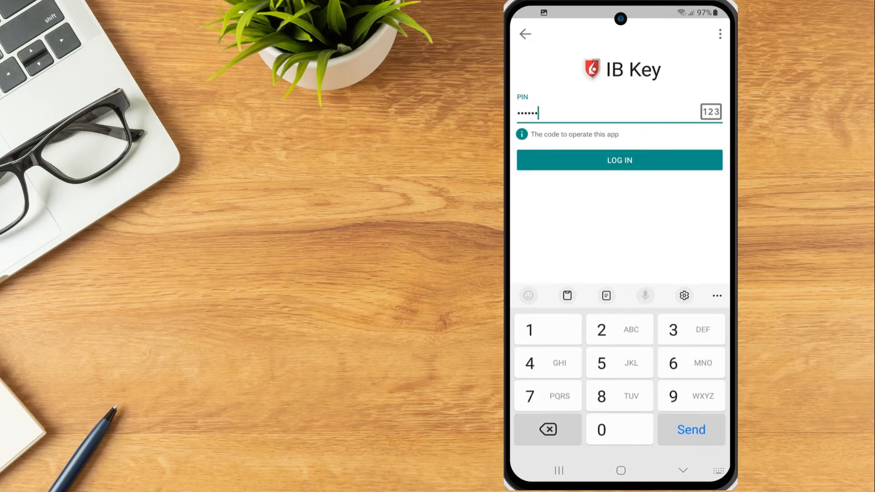
{"action": "left_click", "coordinate": [619, 160]}
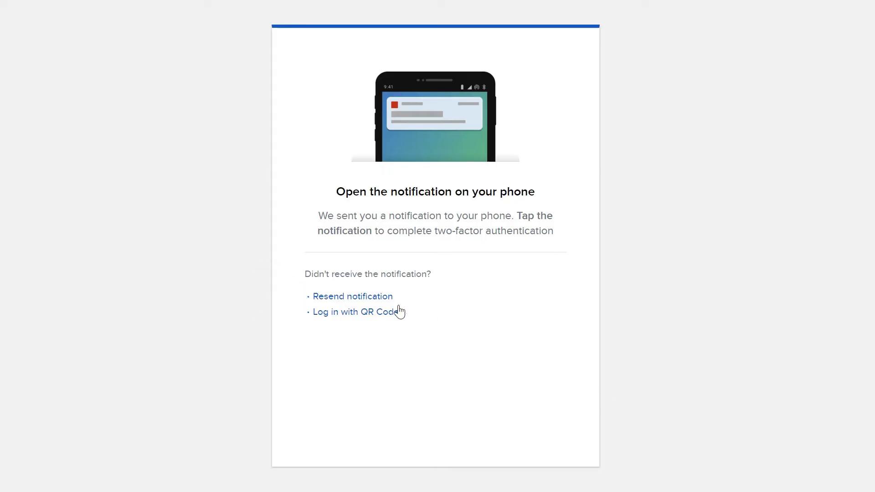
Switch Client Portal's second step to QR code login, then to challenge/response authentication
{"action": "left_click", "coordinate": [352, 296]}
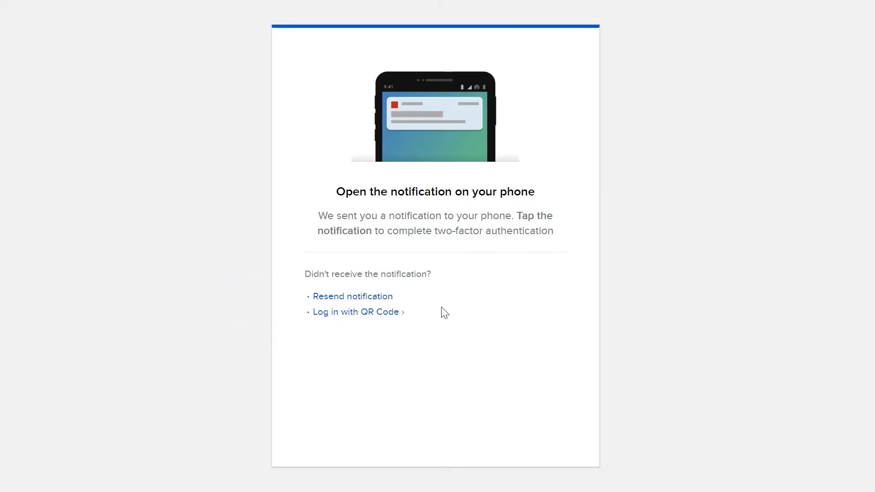
{"action": "left_click", "coordinate": [356, 312]}
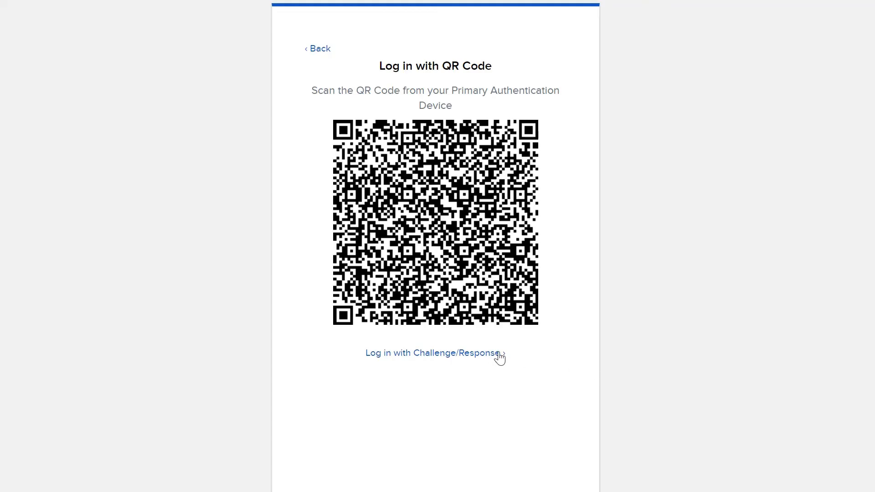
{"action": "left_click", "coordinate": [431, 352]}
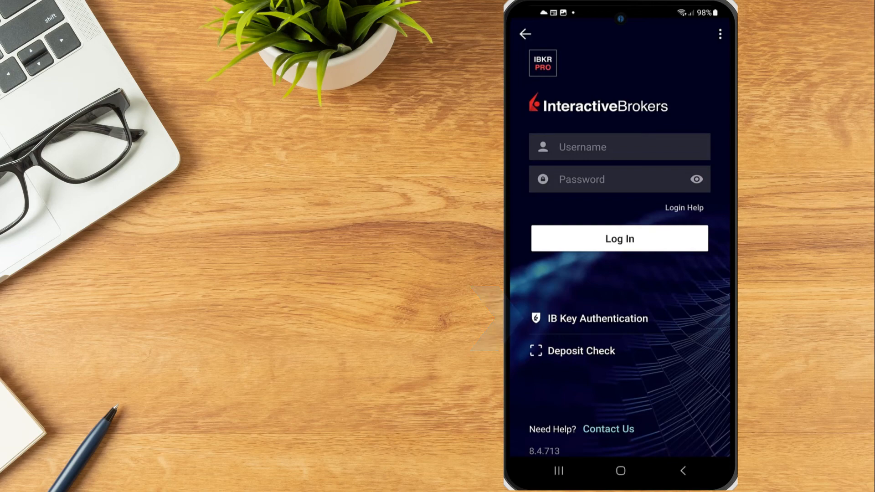
Generate an IB Key response for challenge 185292 and complete the Client Portal login
{"action": "left_click", "coordinate": [597, 318]}
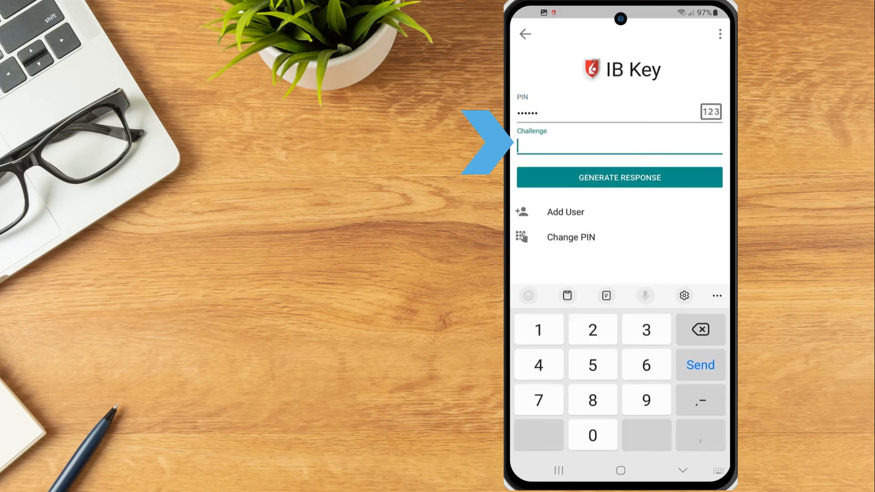
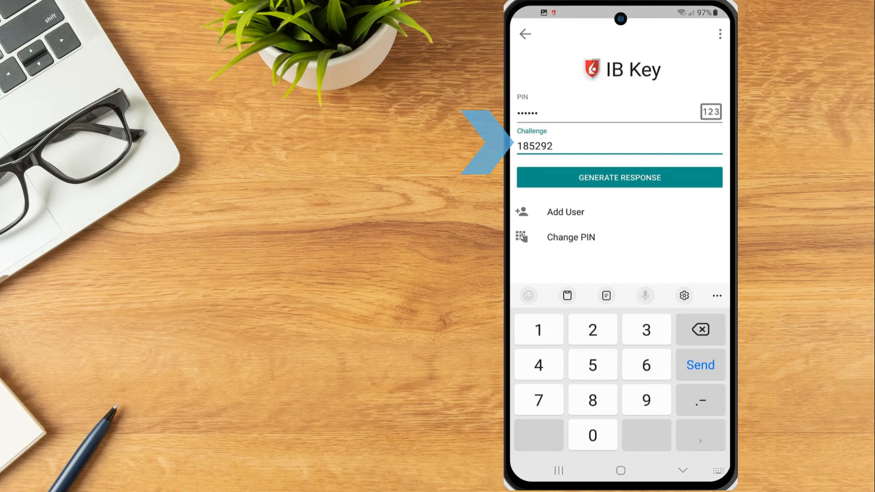
{"action": "left_click", "coordinate": [619, 178]}
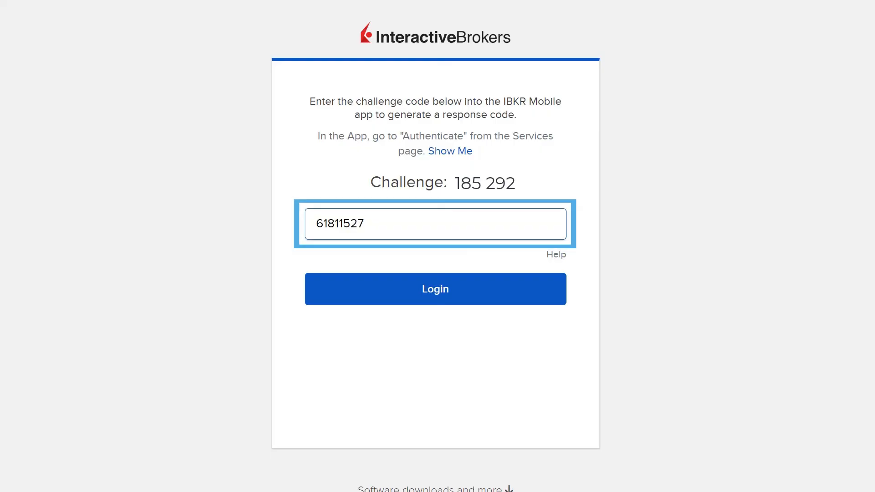
{"action": "left_click", "coordinate": [434, 289]}
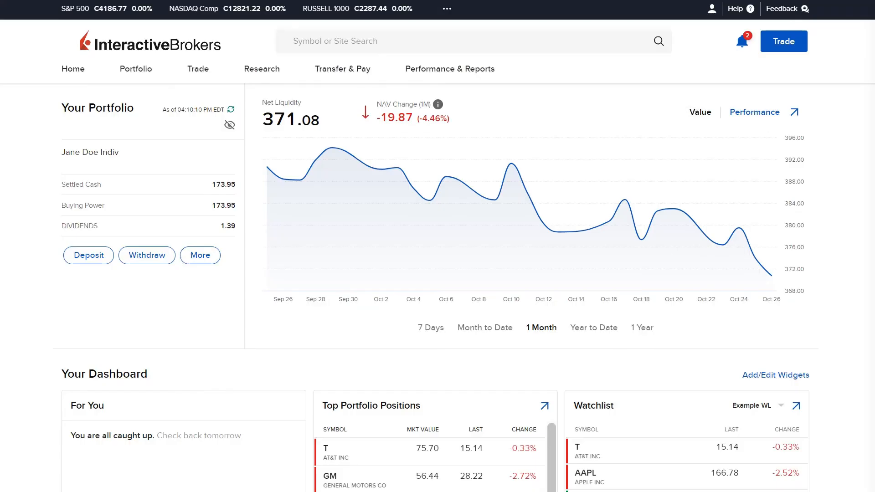